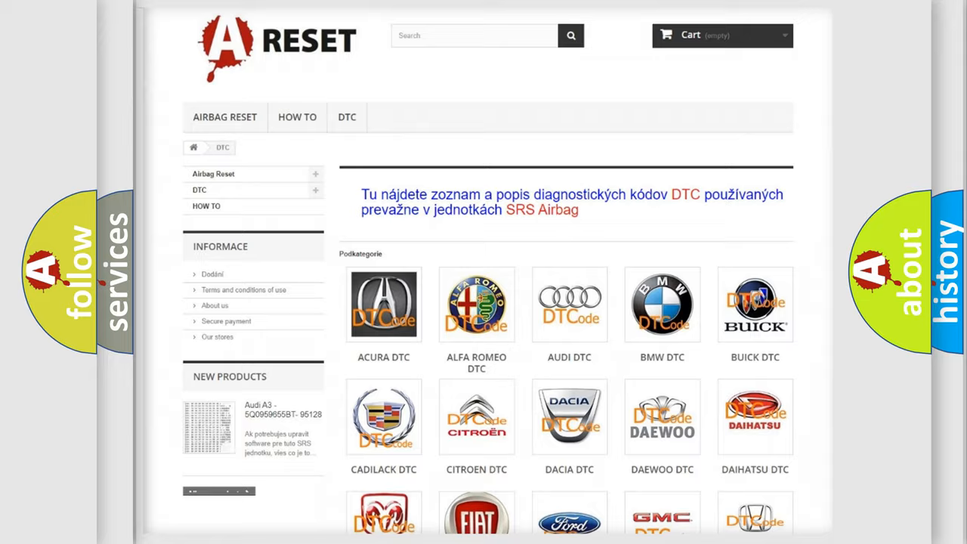
Step: Scroll the DTC catalogue down to the Chevrolet code category and its code list
{"action": "scroll", "scroll_direction": "down", "scroll_amount": 3}
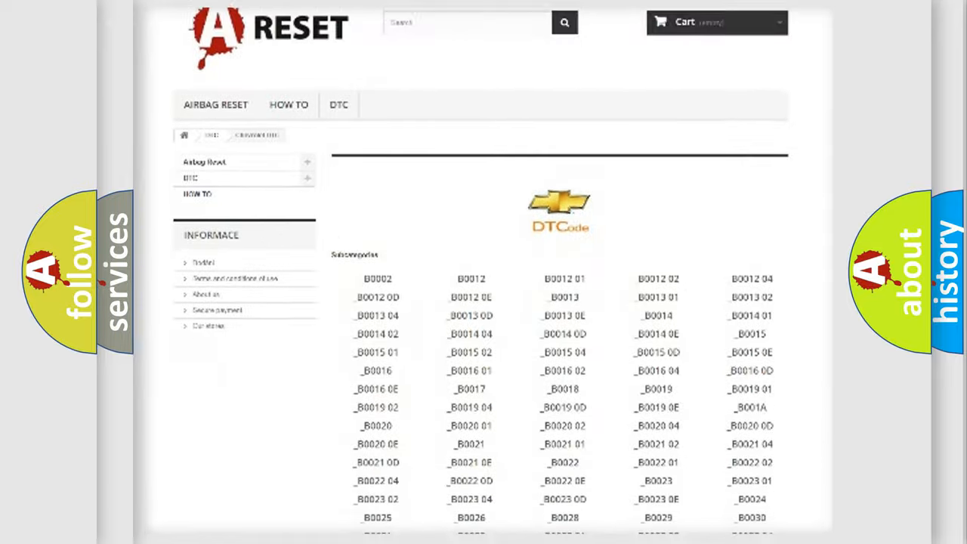
{"action": "scroll", "scroll_direction": "down", "scroll_amount": 3}
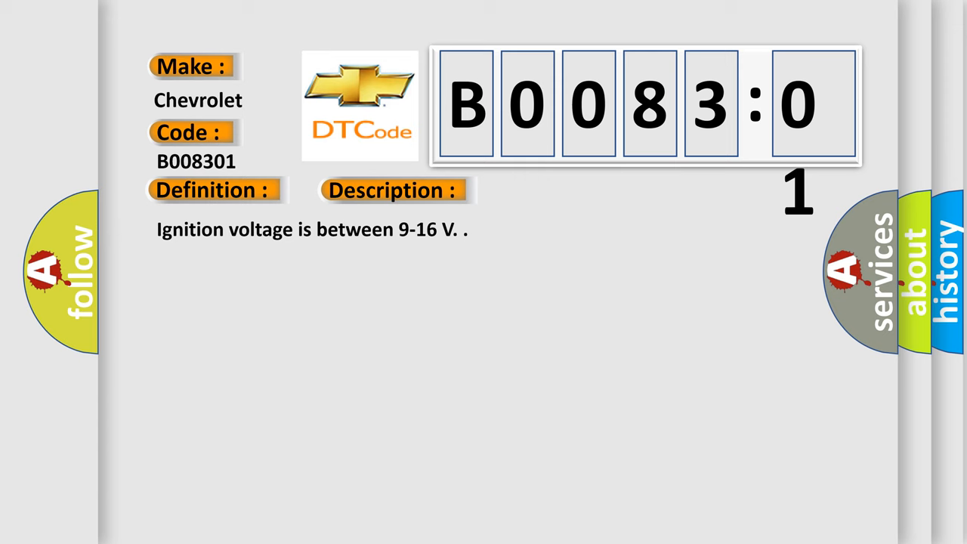
Step: Advance the presentation to the B008301 Definition: ignition voltage between 9-16 V
{"action": "left_click", "coordinate": [556, 190]}
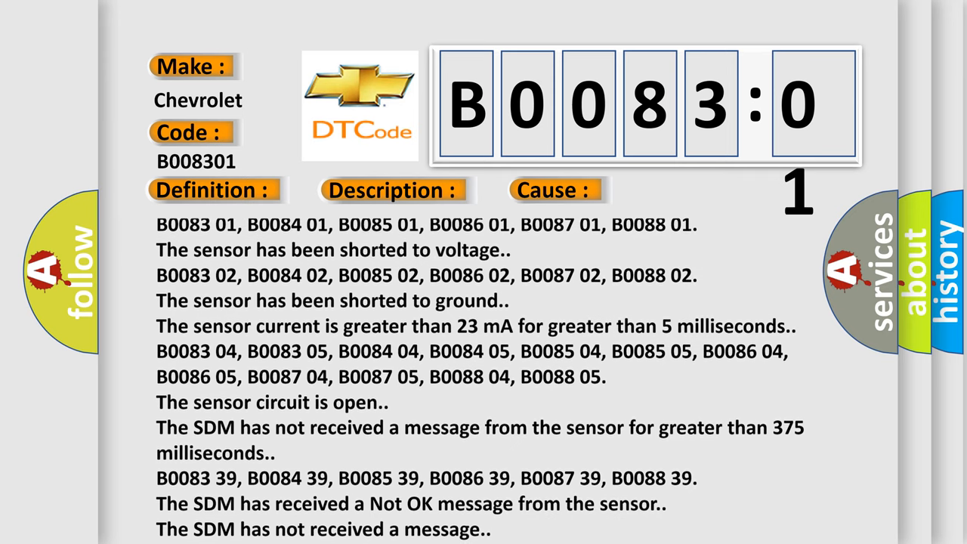
Step: Scroll the B008301 causes from sensor shorts and SDM faults down to General Electrical Failure
{"action": "scroll", "scroll_direction": "down", "scroll_amount": 3}
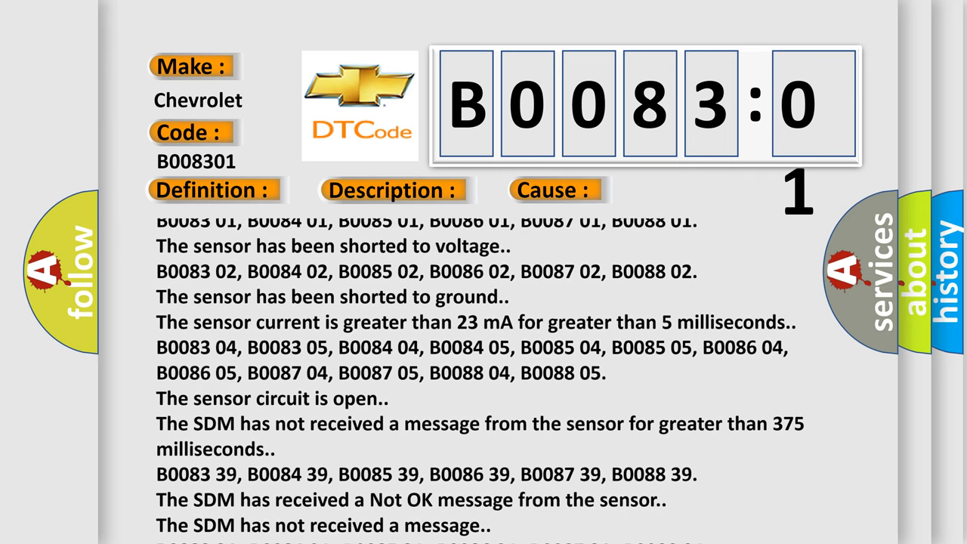
{"action": "scroll", "scroll_direction": "down", "scroll_amount": 3}
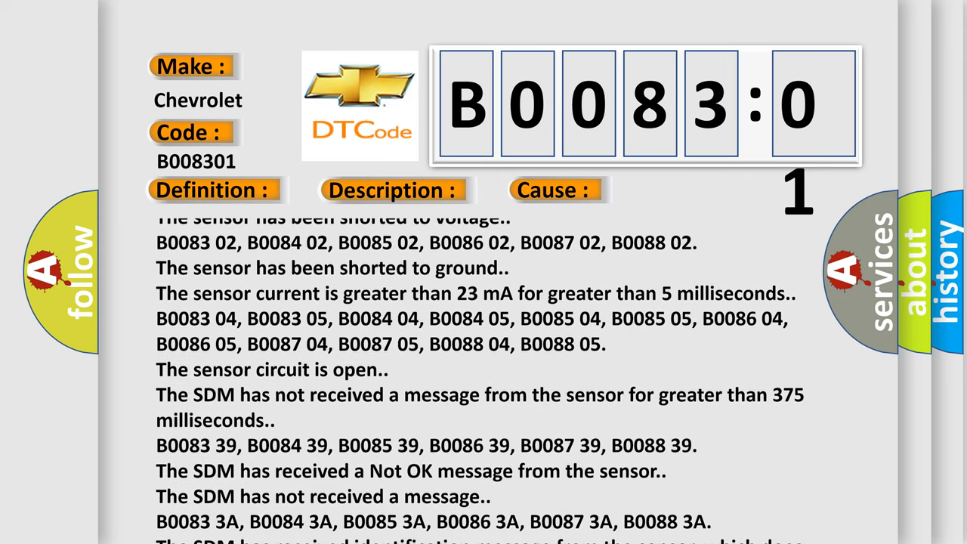
{"action": "scroll", "scroll_direction": "down", "scroll_amount": 3}
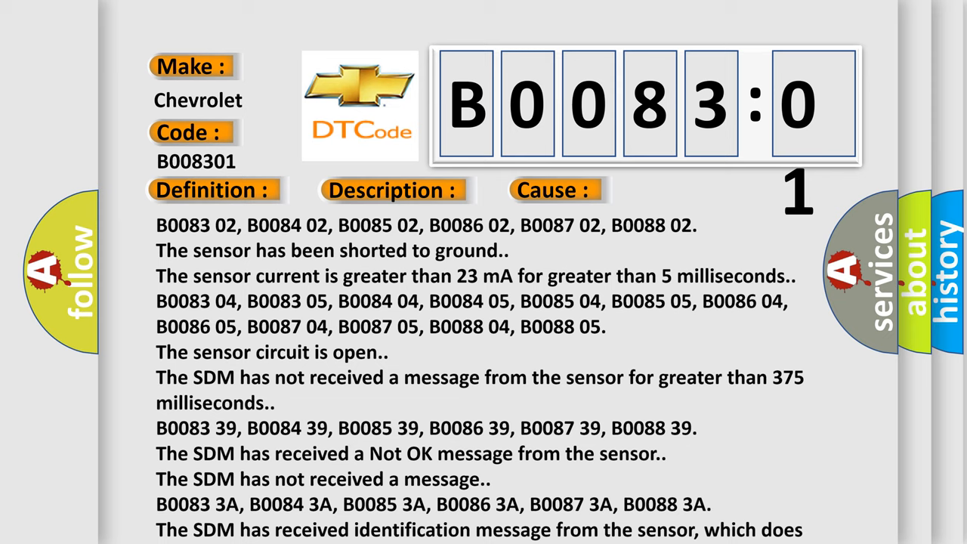
{"action": "scroll", "scroll_direction": "down", "scroll_amount": 3}
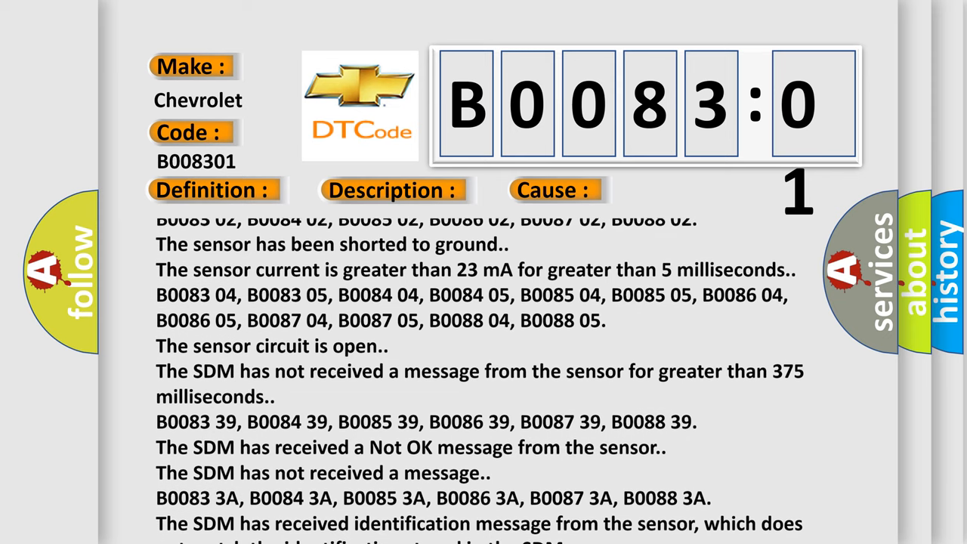
{"action": "scroll", "scroll_direction": "down", "scroll_amount": 3}
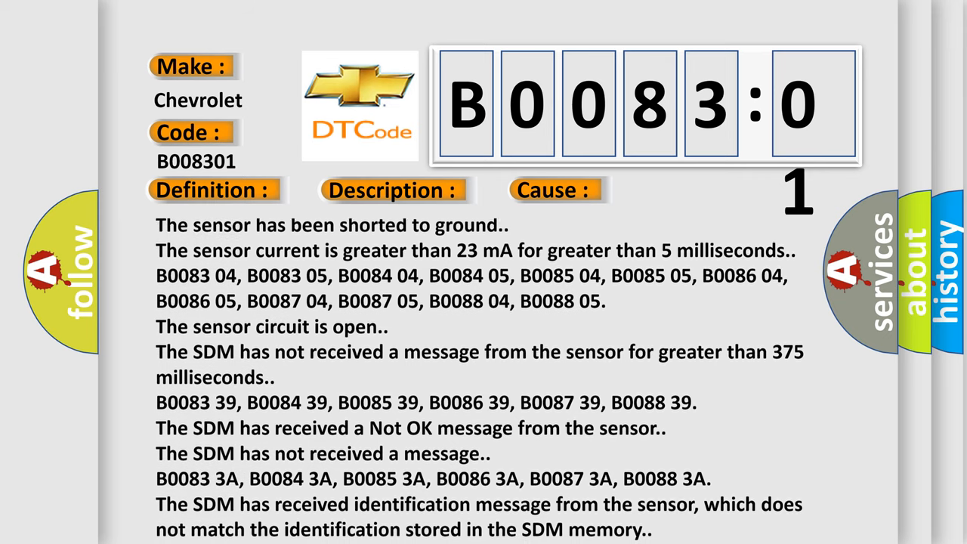
{"action": "scroll", "scroll_direction": "down", "scroll_amount": 3}
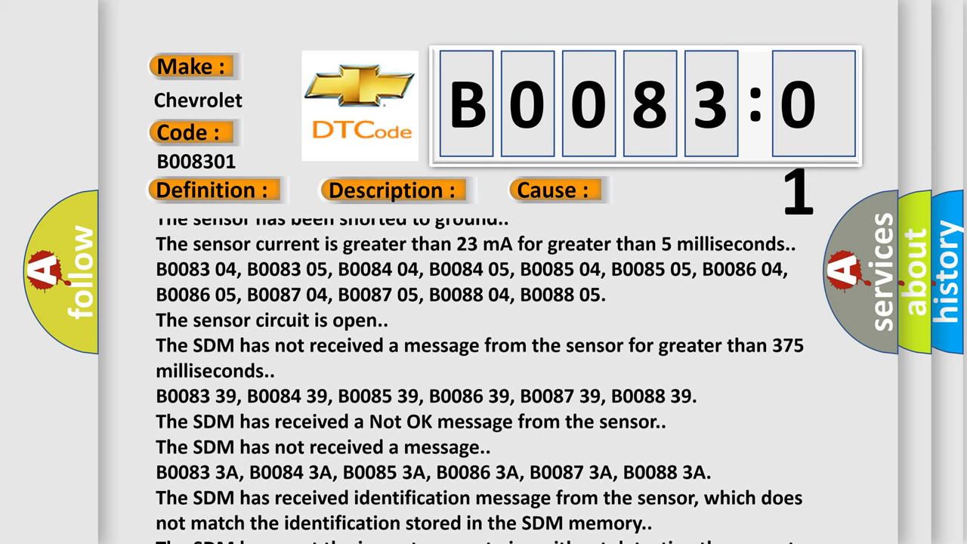
{"action": "scroll", "scroll_direction": "down", "scroll_amount": 3}
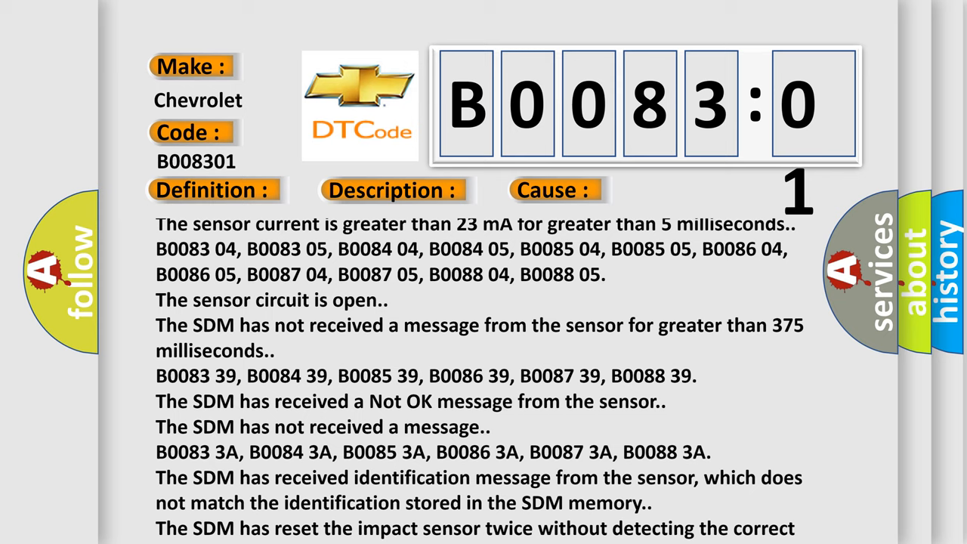
{"action": "scroll", "scroll_direction": "down", "scroll_amount": 3}
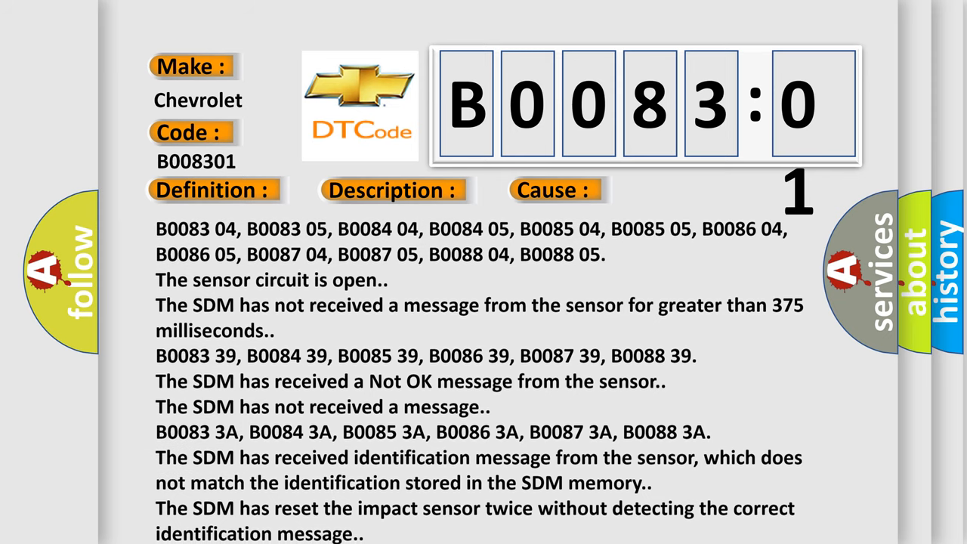
{"action": "scroll", "scroll_direction": "down", "scroll_amount": 3}
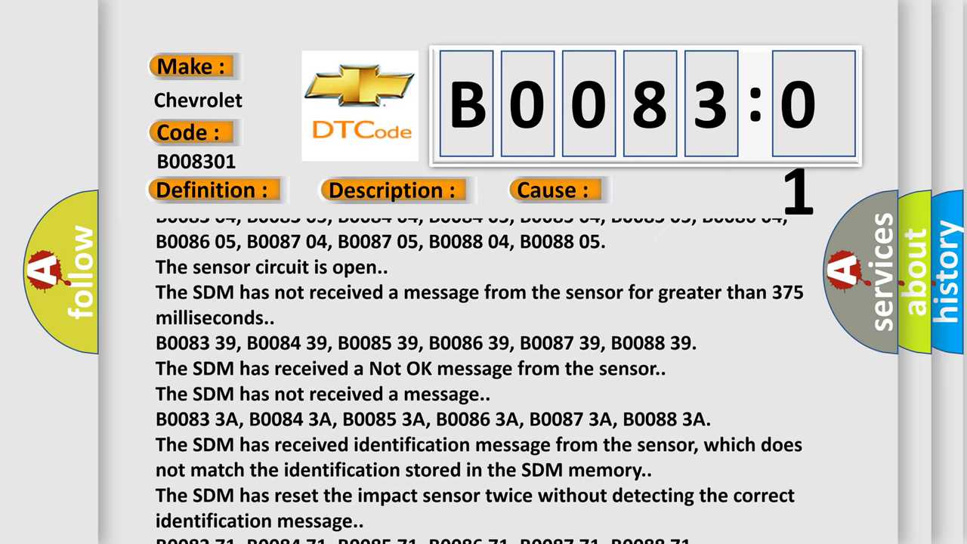
{"action": "scroll", "scroll_direction": "down", "scroll_amount": 3}
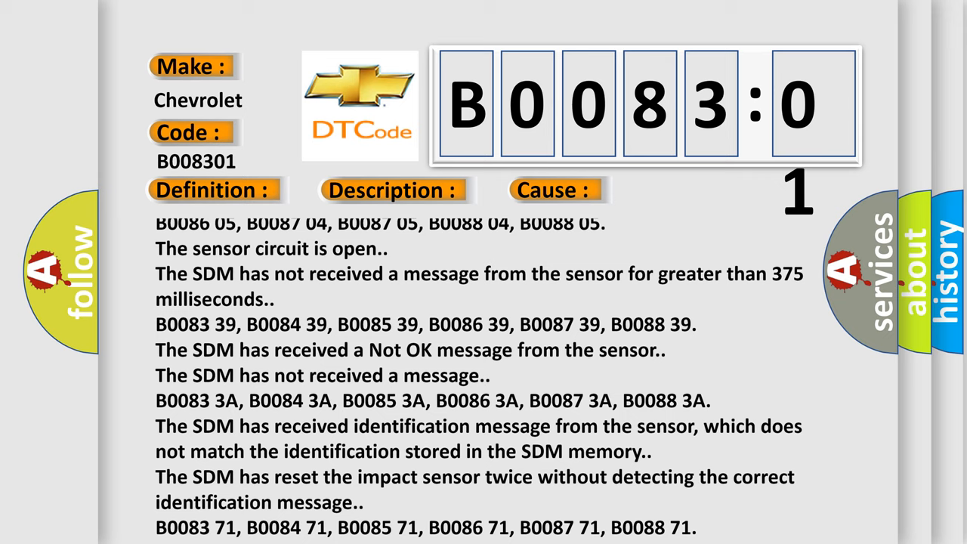
{"action": "scroll", "scroll_direction": "down", "scroll_amount": 3}
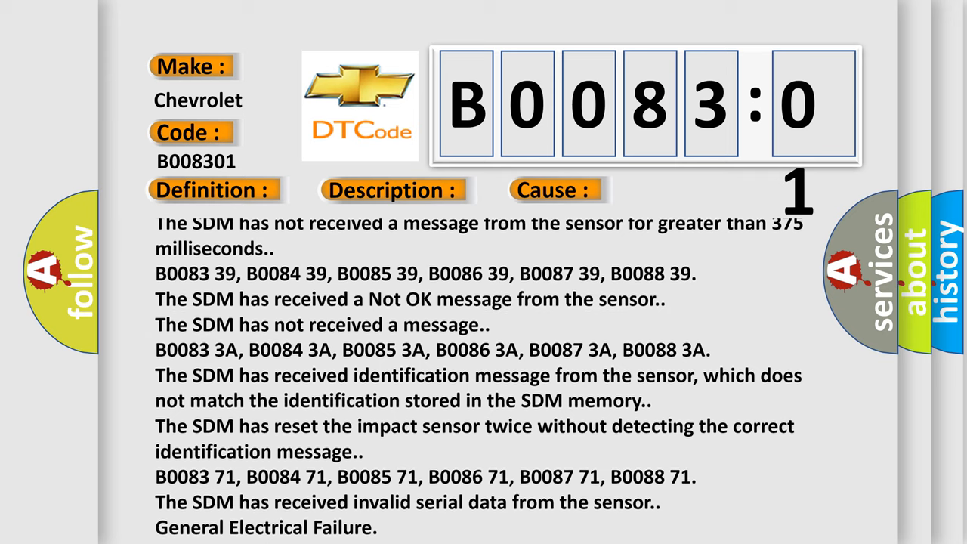
{"action": "scroll", "scroll_direction": "down", "scroll_amount": 3}
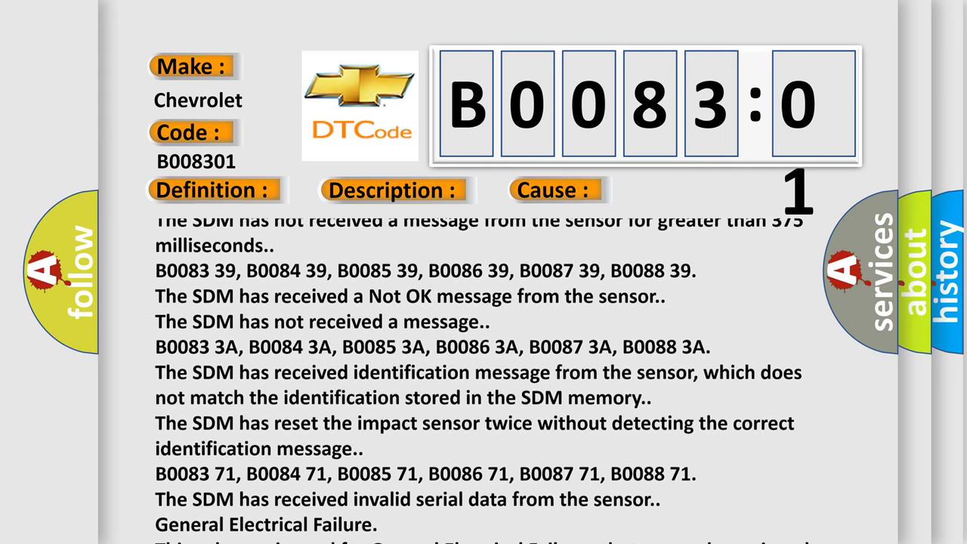